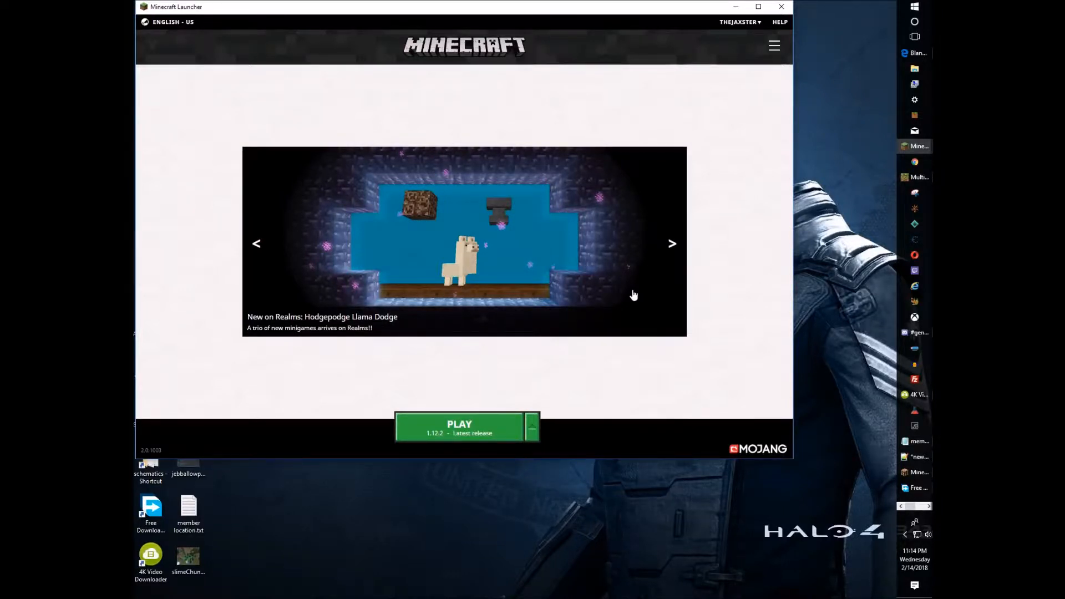
pyautogui.moveTo(646, 263)
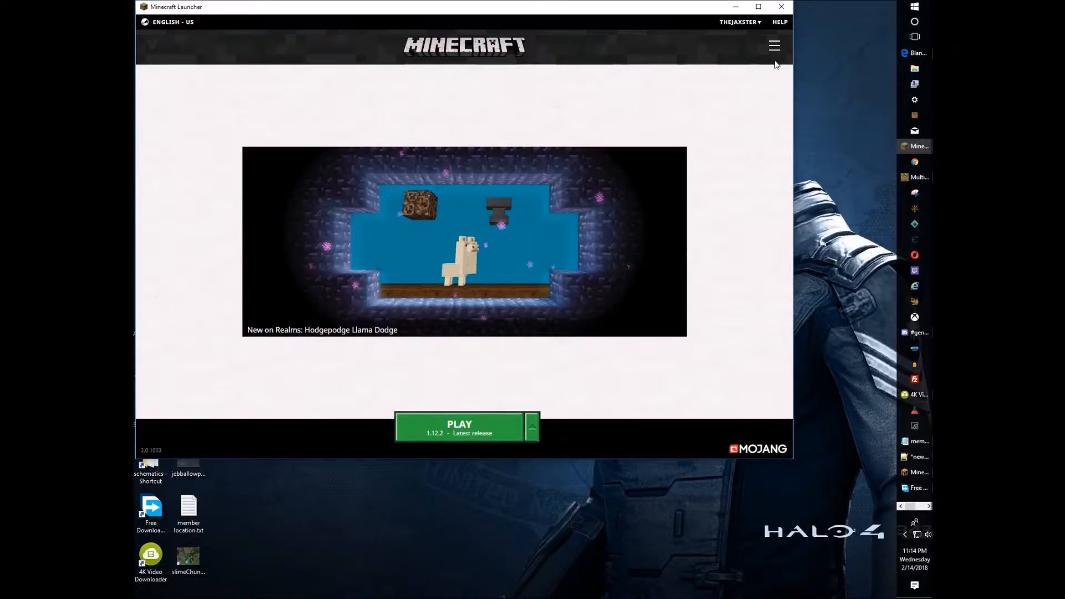
# Step: Bring up the launcher's main menu with News, Skins, Settings and Launch options
pyautogui.click(773, 46)
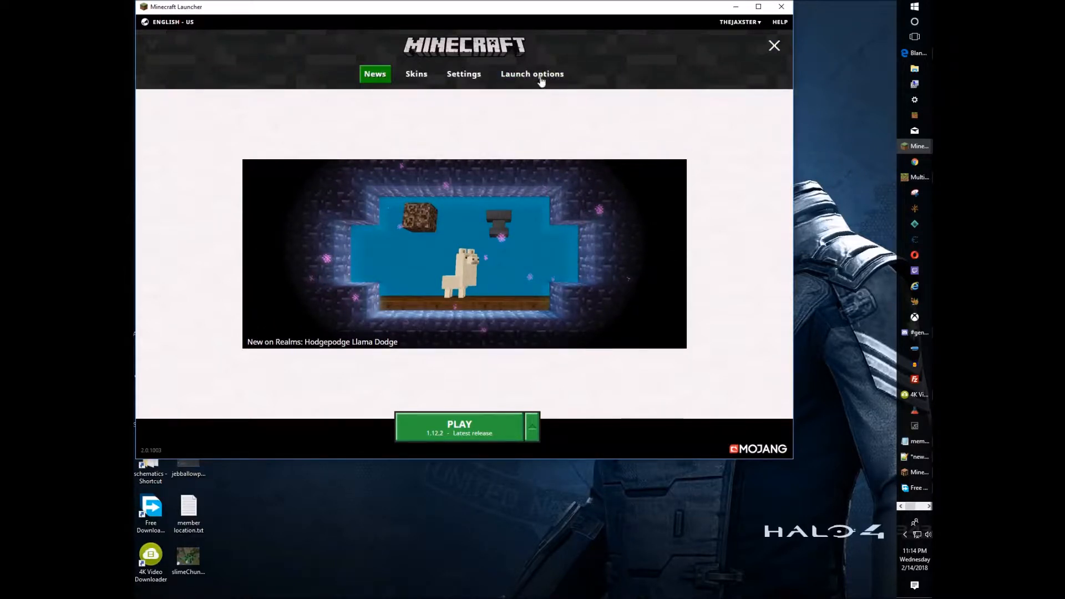
# Step: Enable snapshots in Launch options and accept the stability warning, adding Latest snapshot 18w07a
pyautogui.click(531, 73)
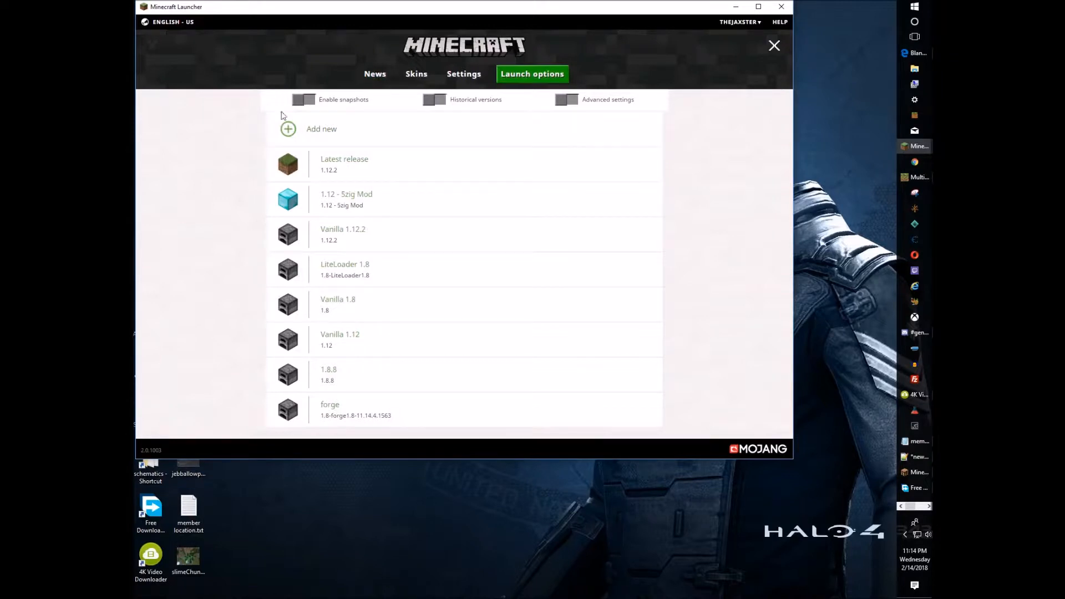
pyautogui.click(302, 99)
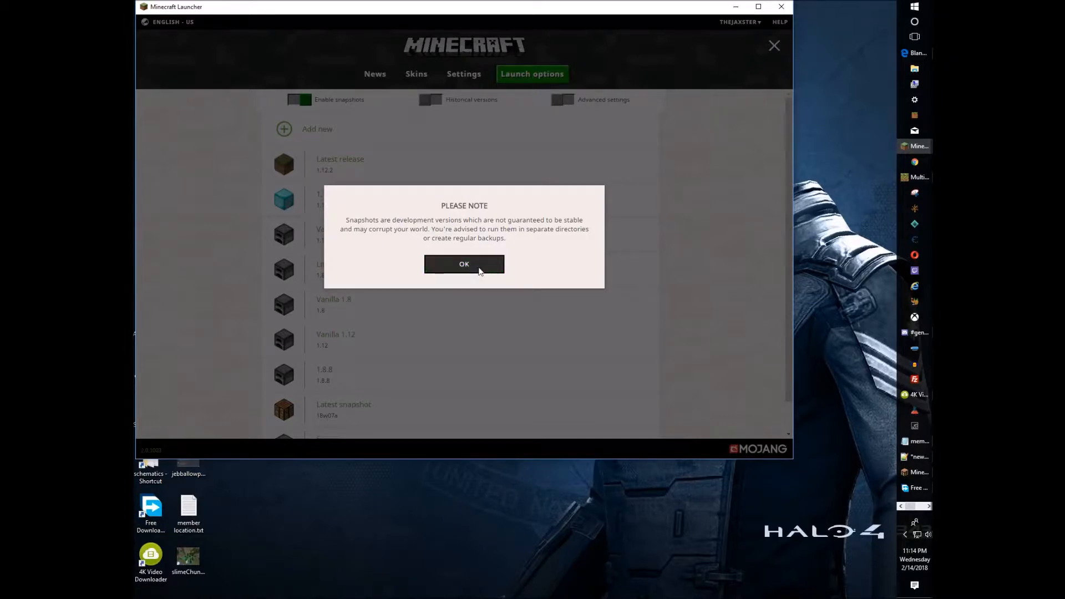
pyautogui.click(464, 264)
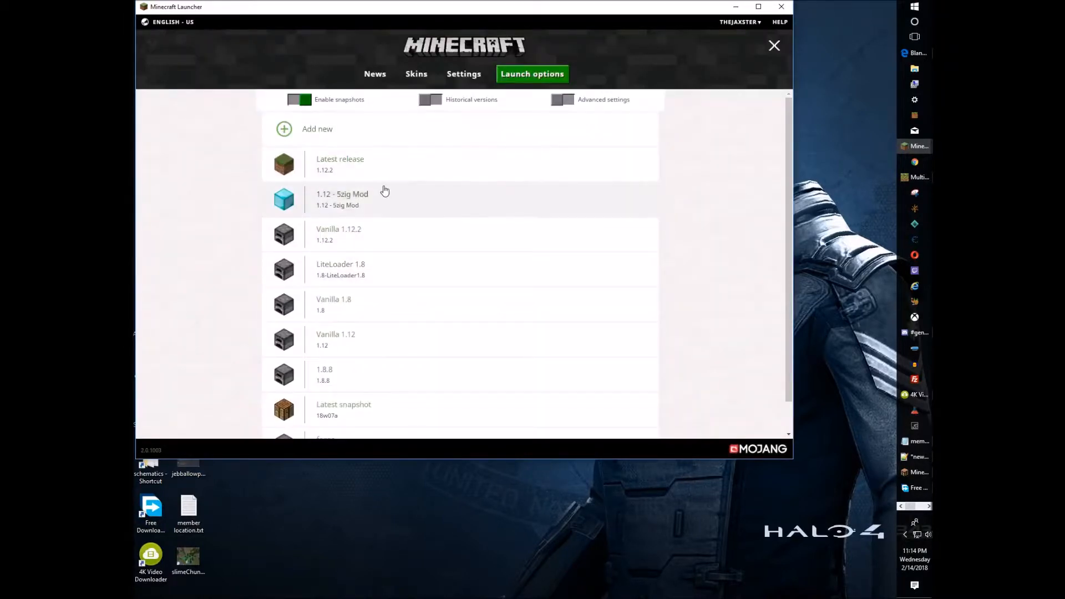
# Step: Add a profile named 'Turtle snapshot 1.13' using Latest snapshot 18w07a and save it
pyautogui.click(317, 128)
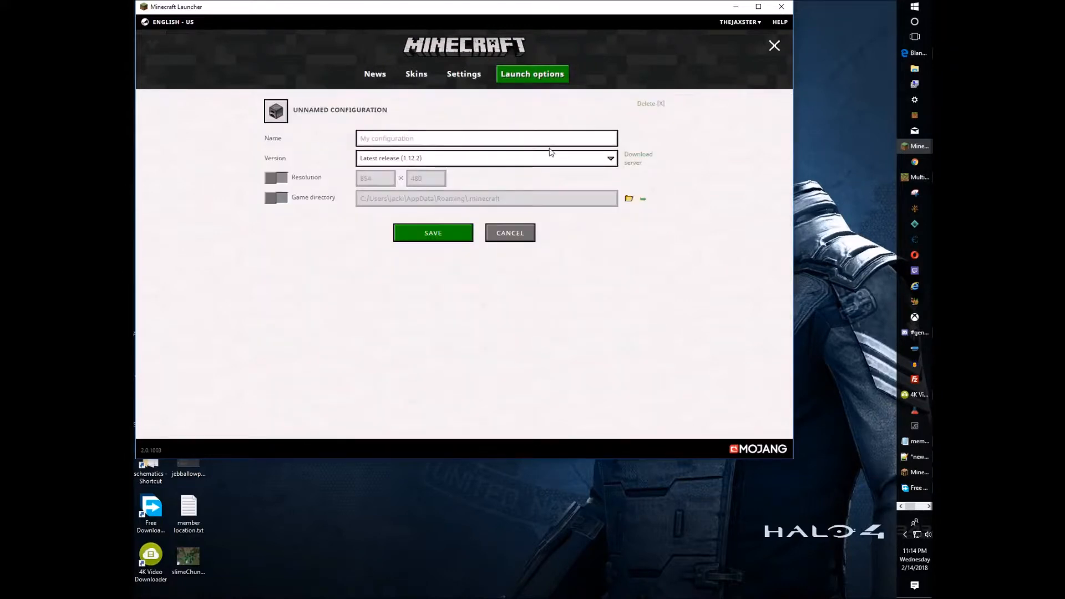
pyautogui.click(486, 157)
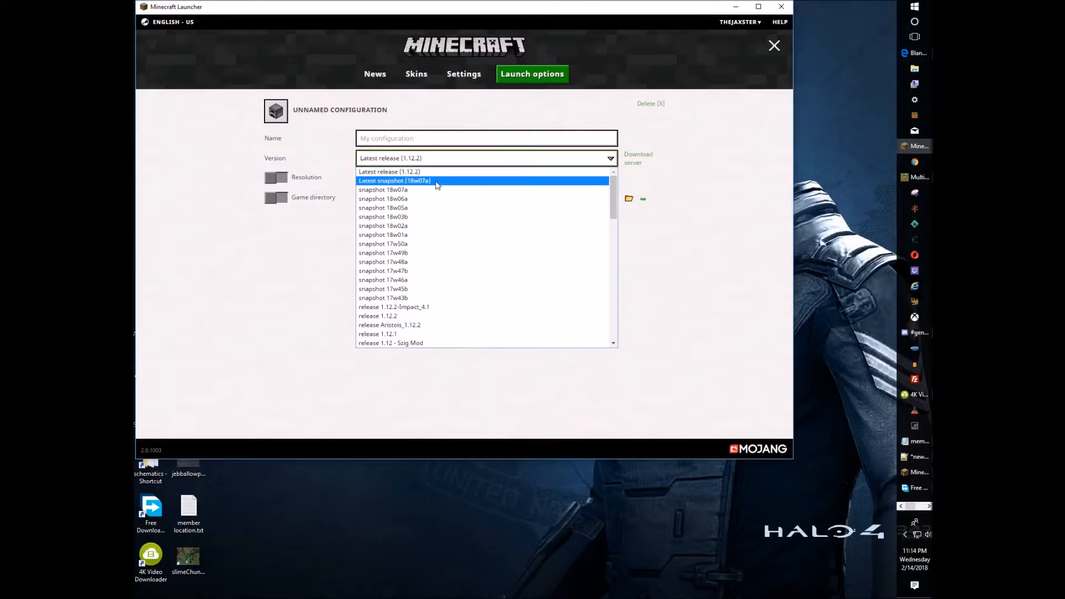
pyautogui.click(395, 180)
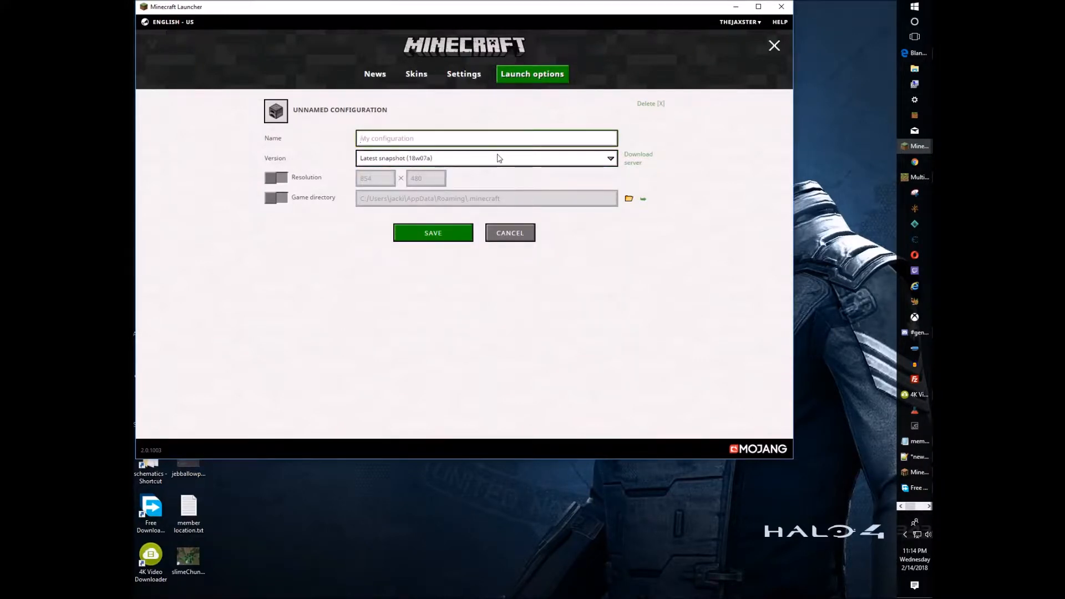
pyautogui.write('Turtle snapshot 1.13')
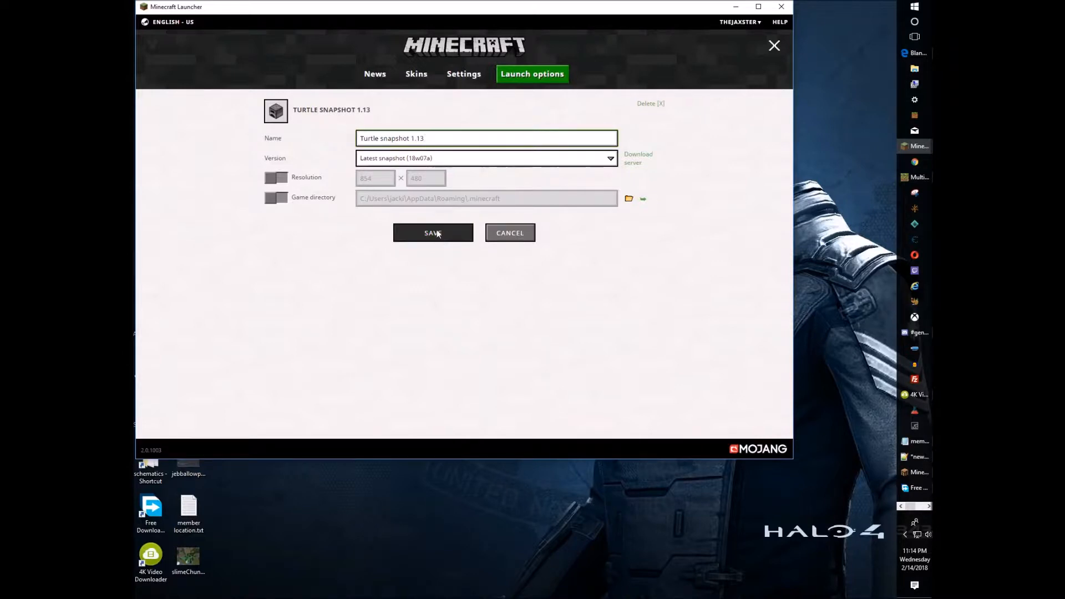
pyautogui.click(433, 232)
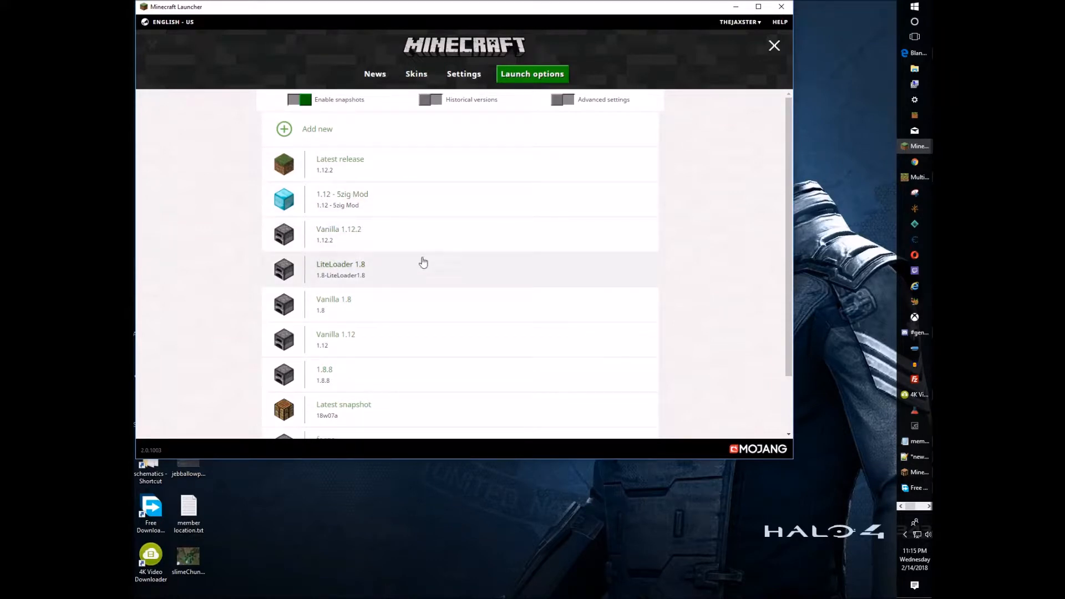
pyautogui.scroll(-3)
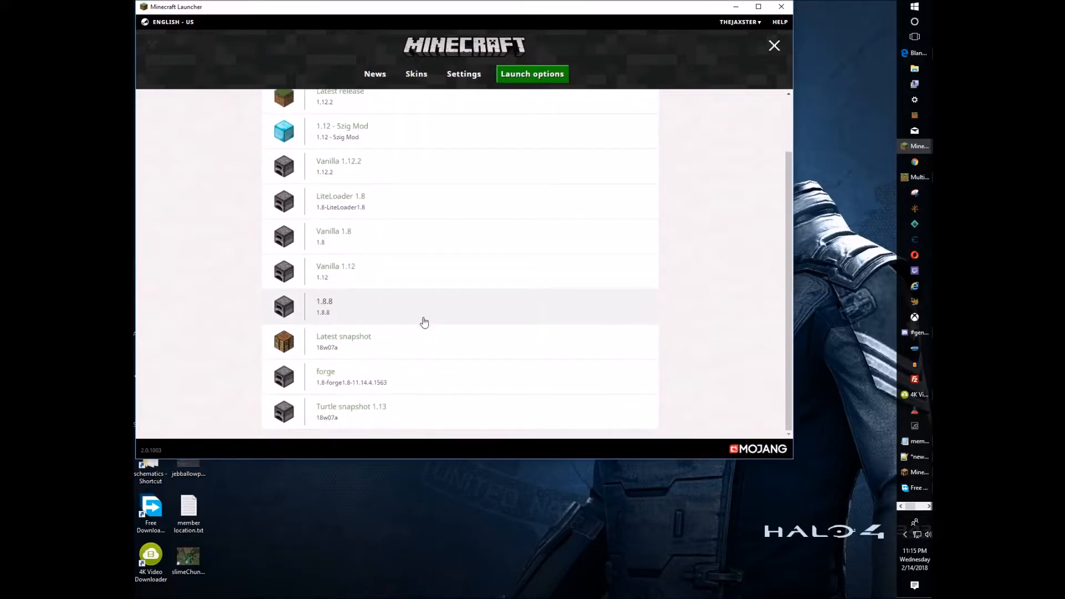
pyautogui.moveTo(400, 347)
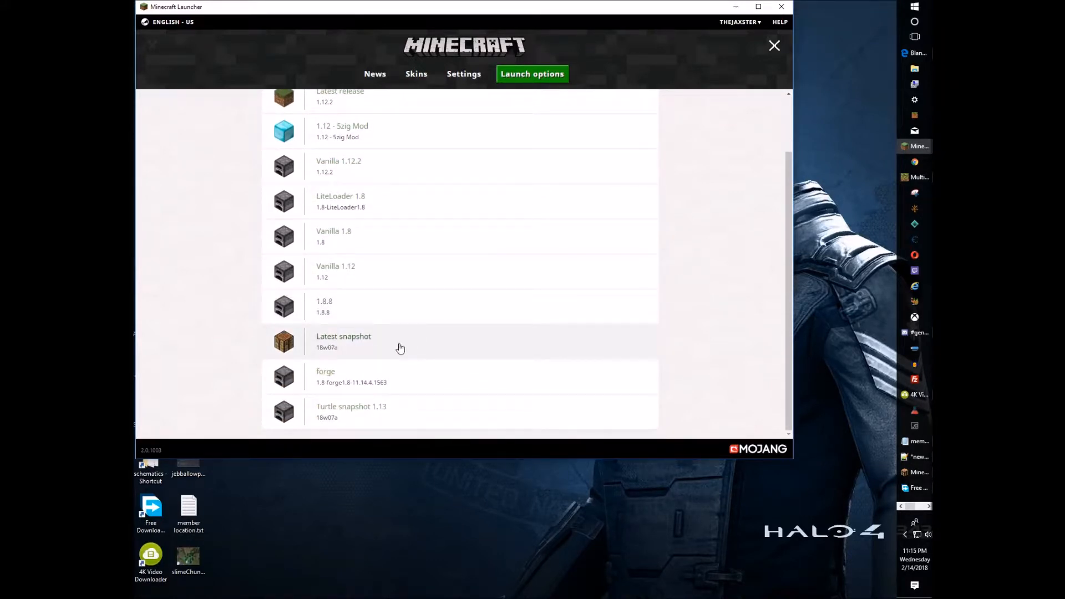
pyautogui.moveTo(368, 427)
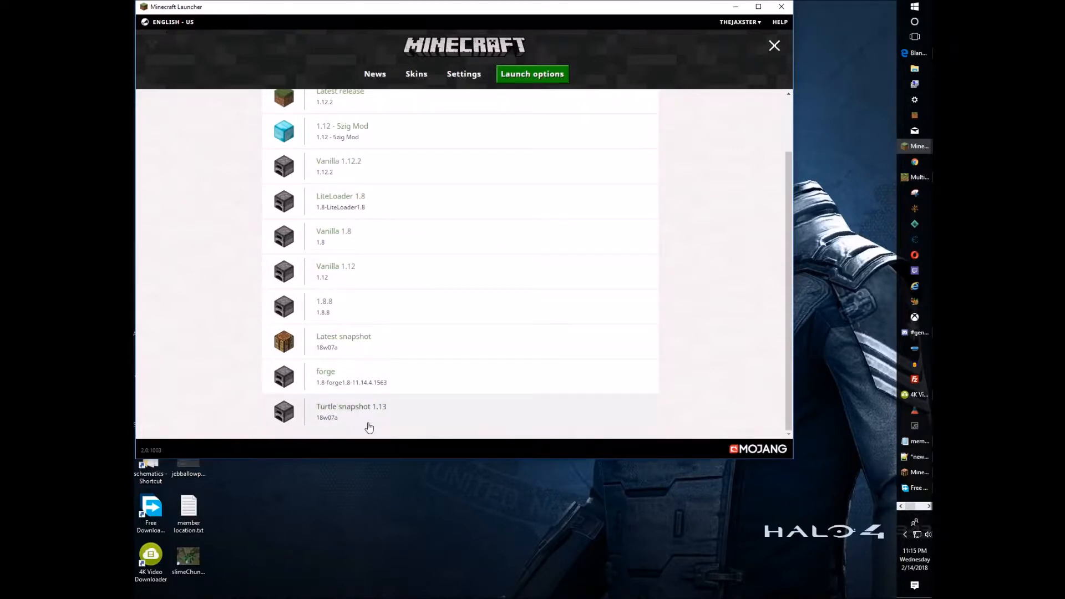
pyautogui.moveTo(354, 425)
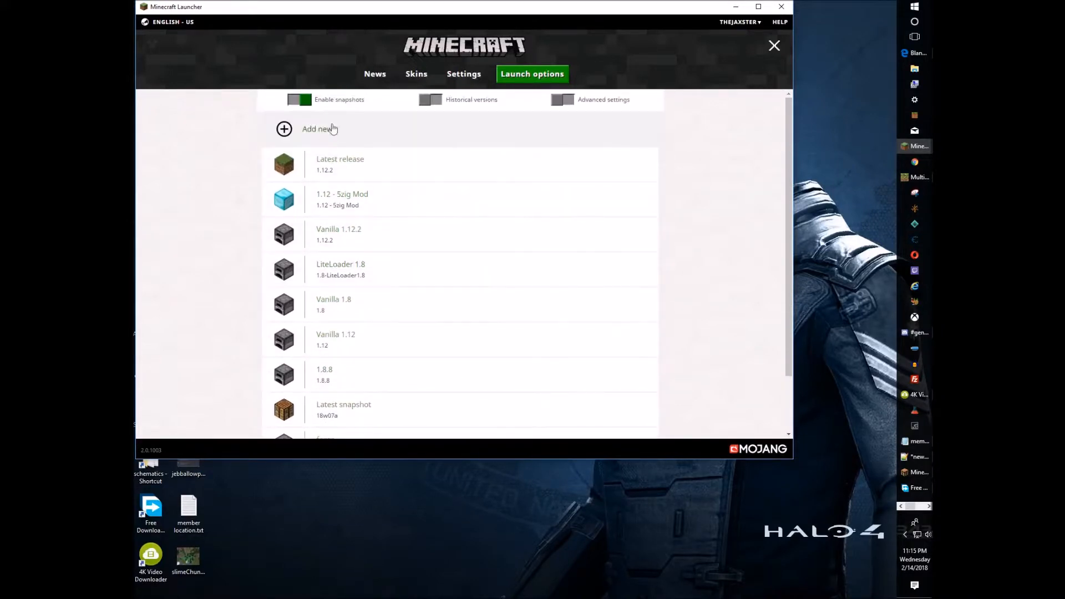
pyautogui.scroll(-3)
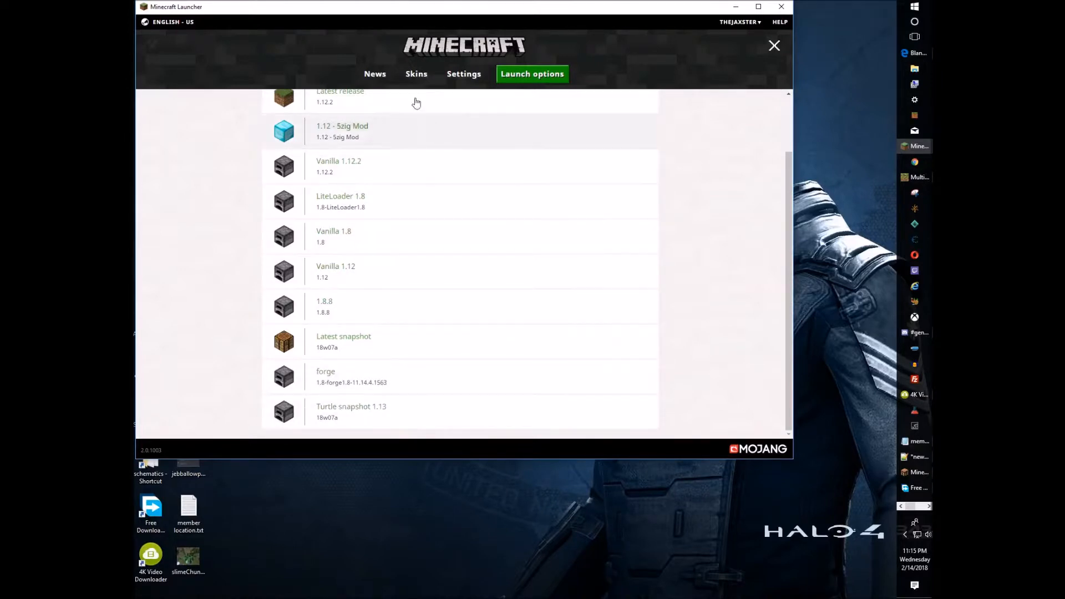
# Step: Select Turtle snapshot 1.13 beside Play and start downloading 18w07a
pyautogui.click(373, 73)
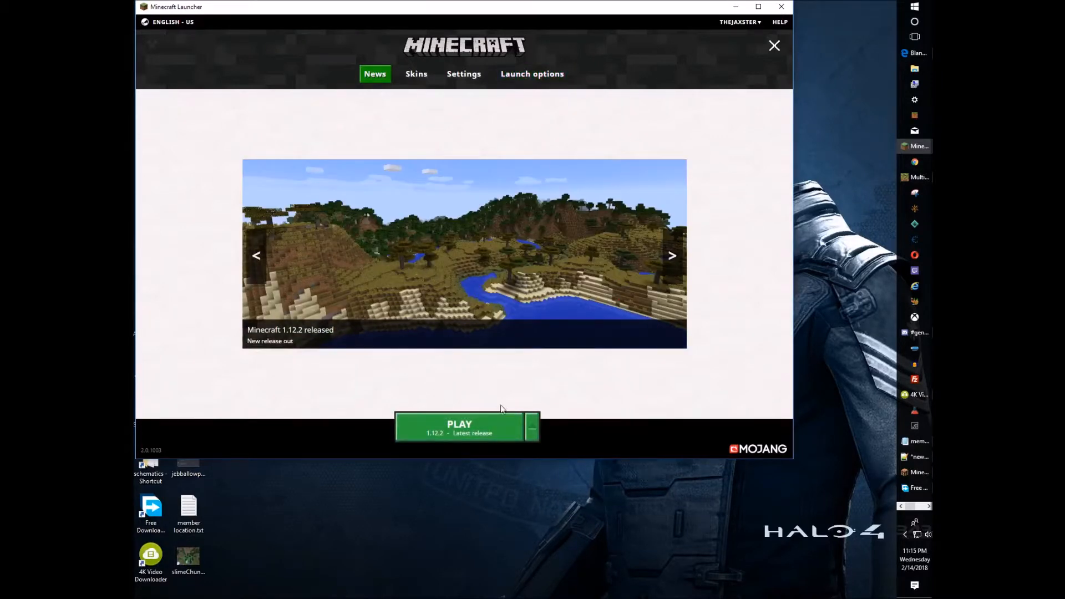
pyautogui.click(532, 426)
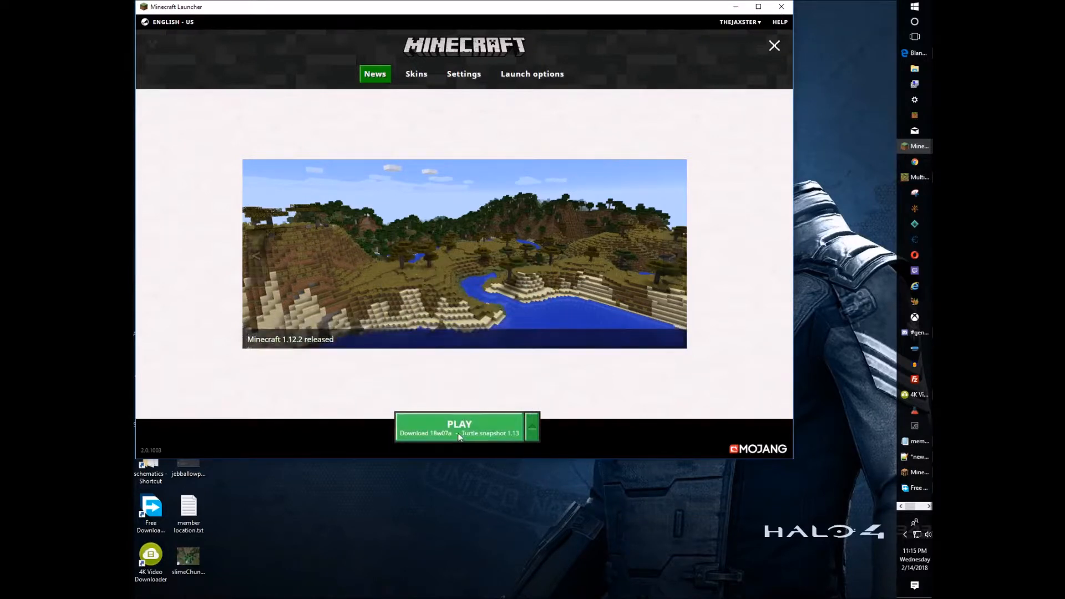
pyautogui.click(459, 426)
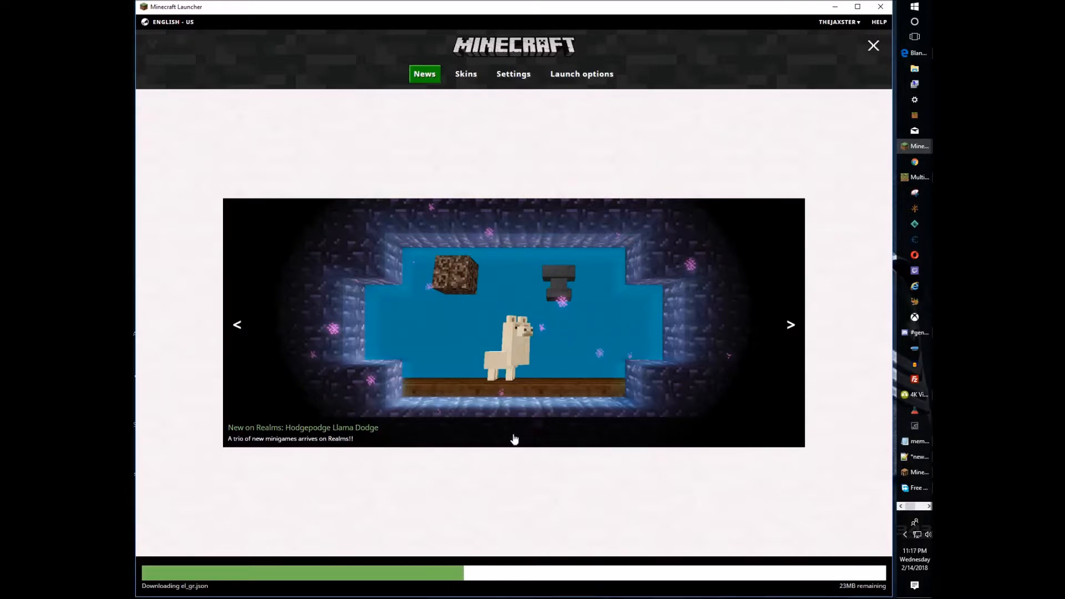
pyautogui.moveTo(537, 423)
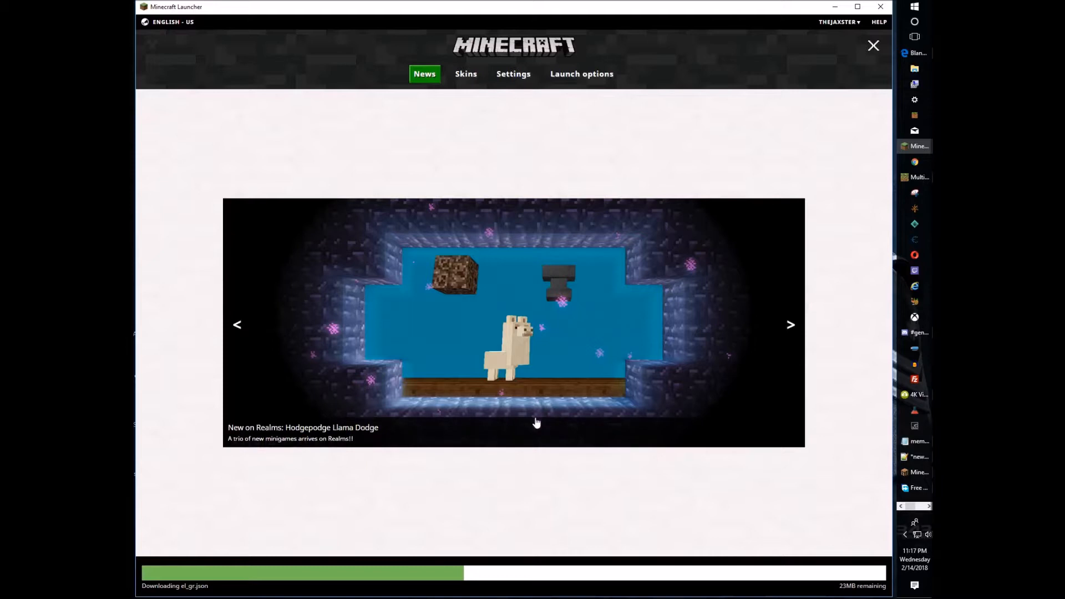
pyautogui.moveTo(732, 338)
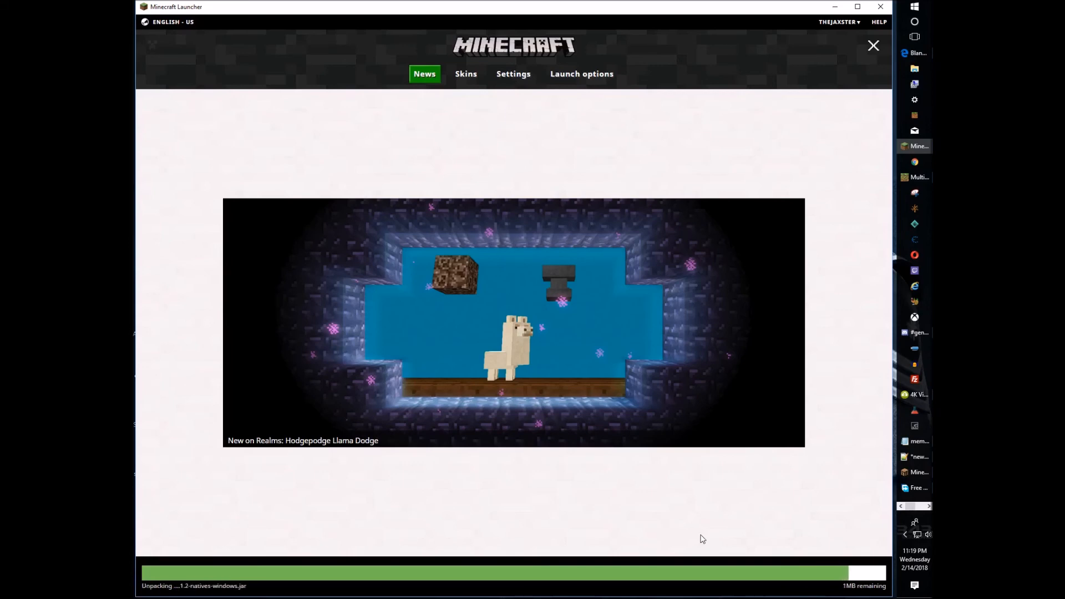
# Step: Let the 18w07a download finish unpacking as the launcher window closes
pyautogui.click(873, 45)
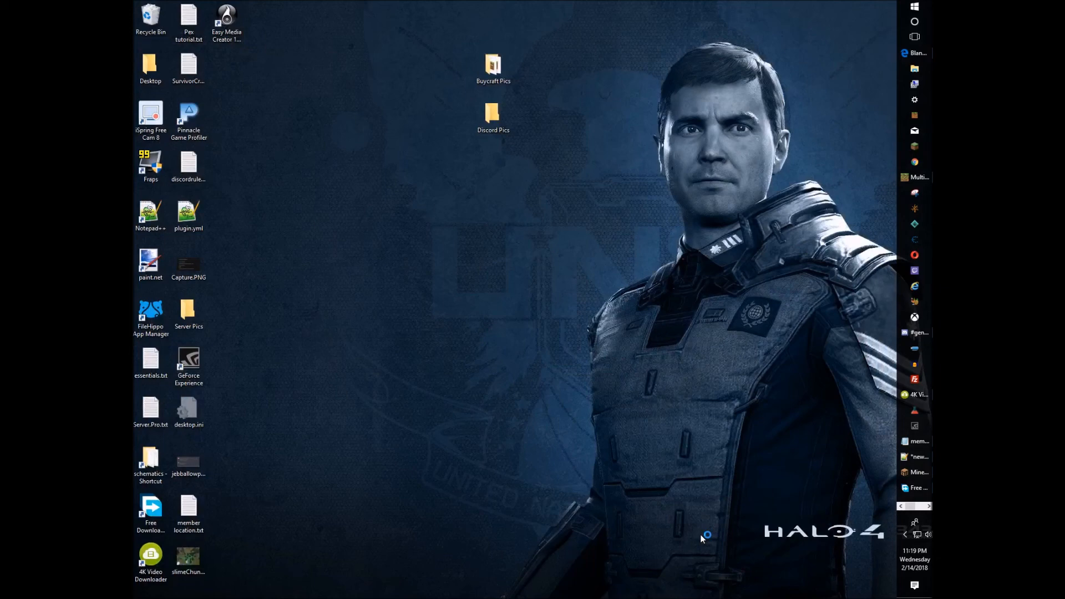
pyautogui.moveTo(701, 539)
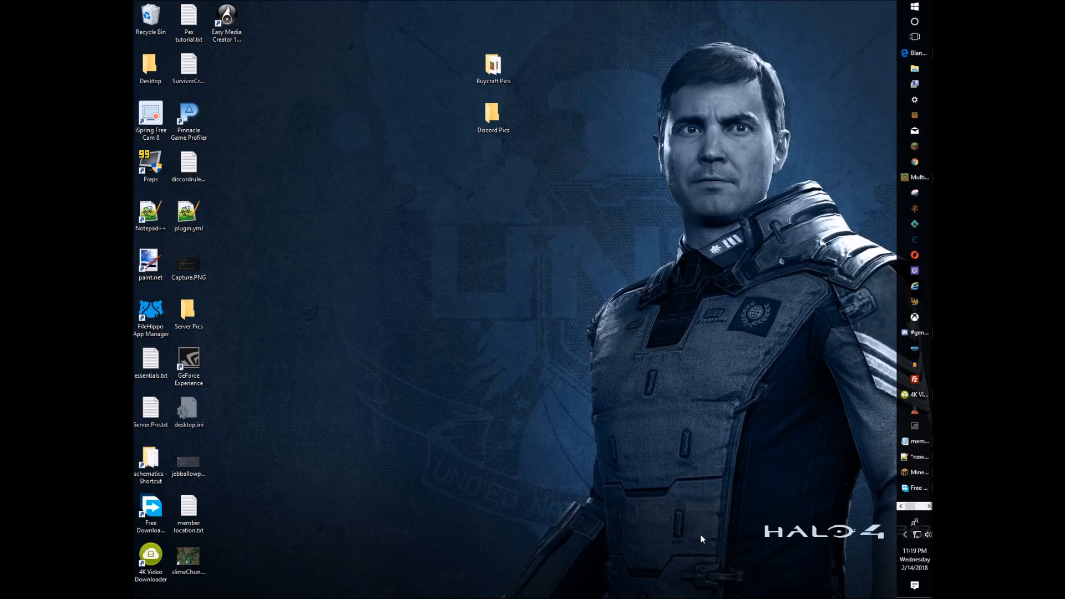
# Step: Focus the newly opened Minecraft 18w07a game window while it loads
pyautogui.click(915, 472)
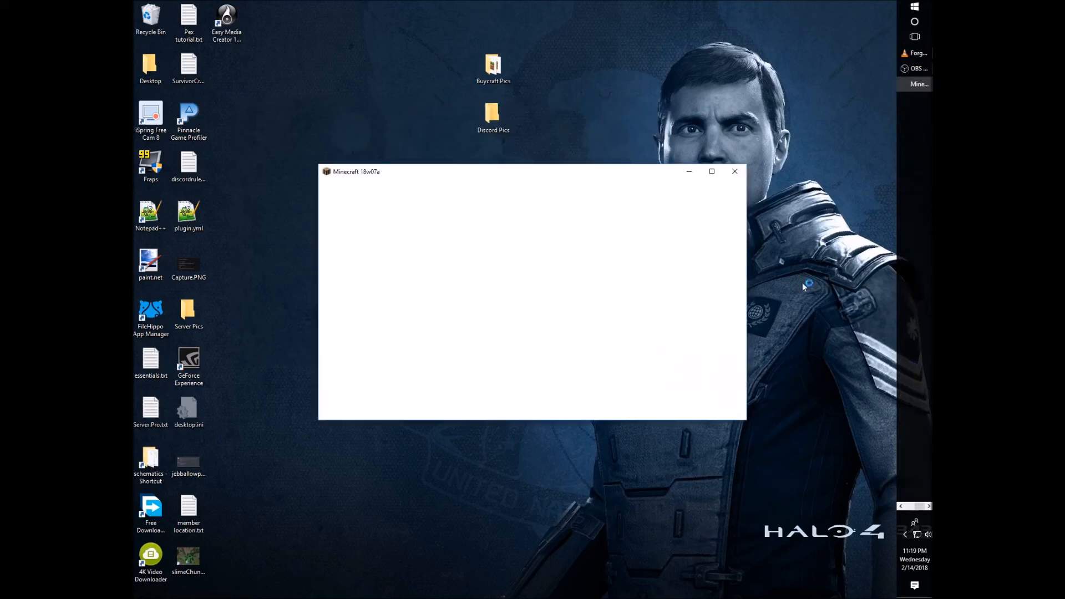